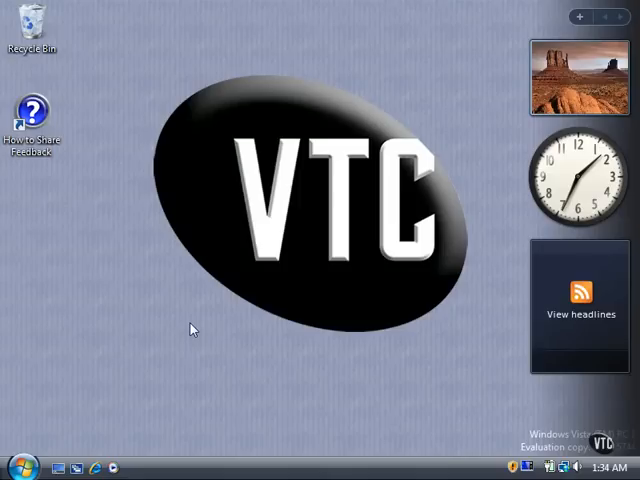
Step: Bring up the Start menu from the Vista desktop
click(16, 468)
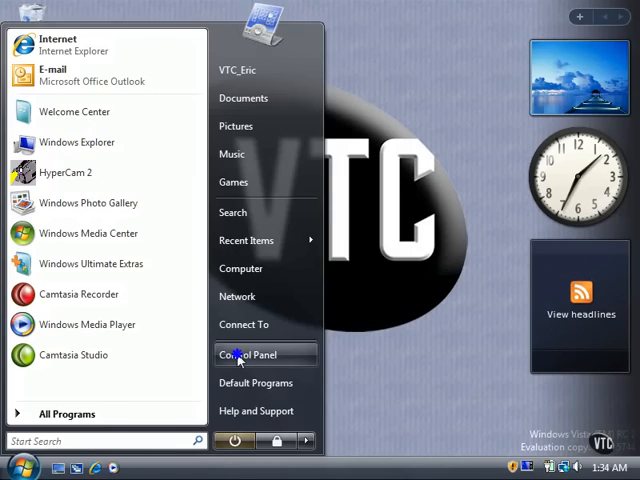
Step: Reach Control Panel's Network and Internet category, which lists People Near Me
click(252, 356)
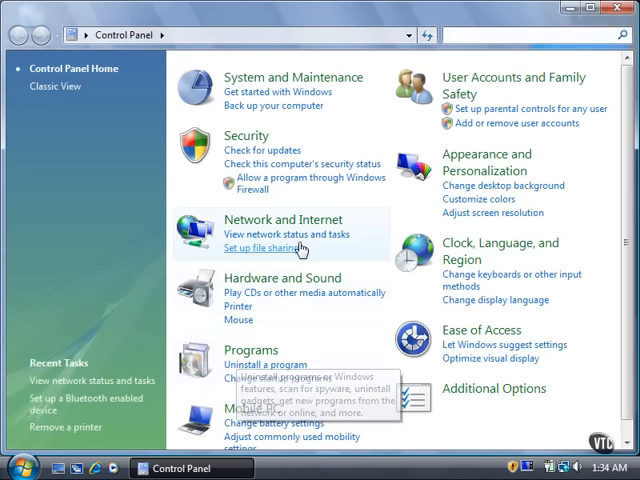
click(288, 220)
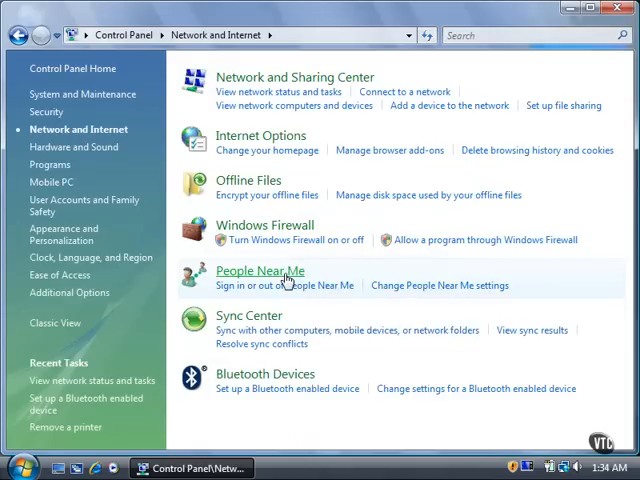
Step: Show the People Near Me dialog's Sign in options, currently reporting signed out
click(258, 270)
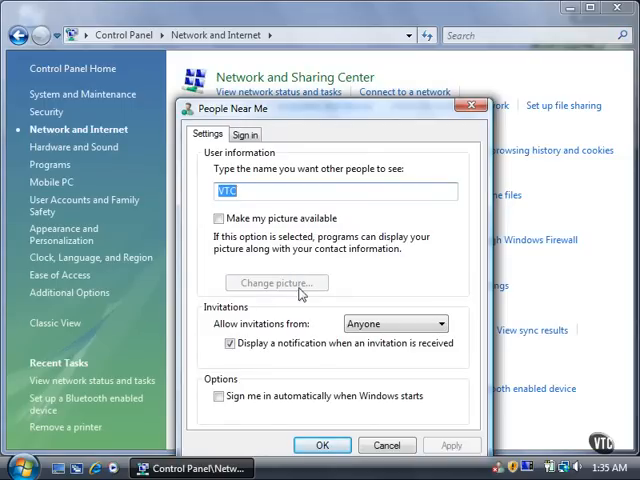
click(246, 134)
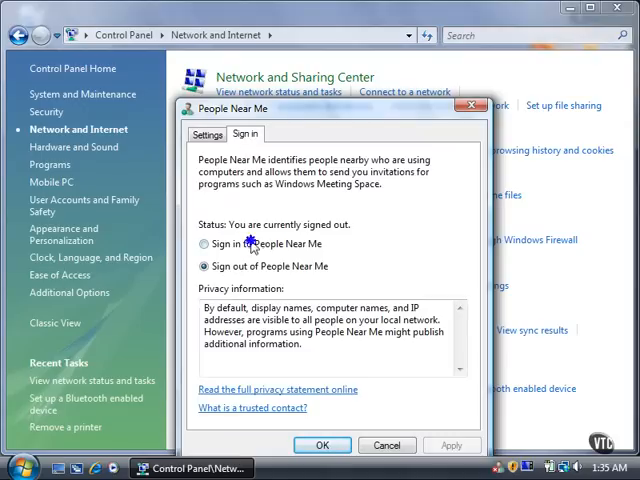
Step: Select 'Sign in to People Near Me' and confirm, reaching the setup form with display name VTC
click(204, 244)
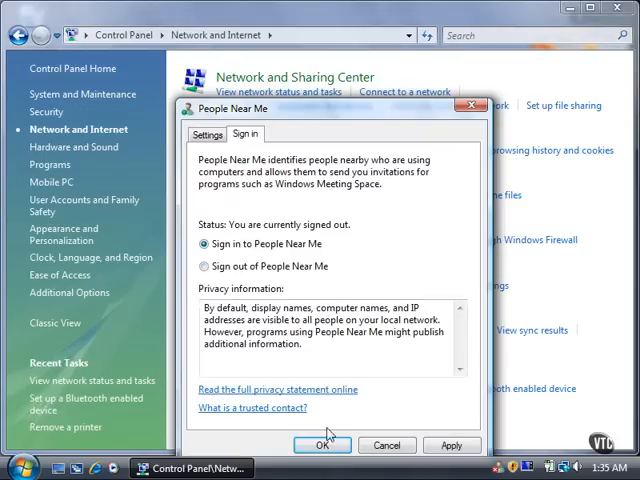
click(322, 444)
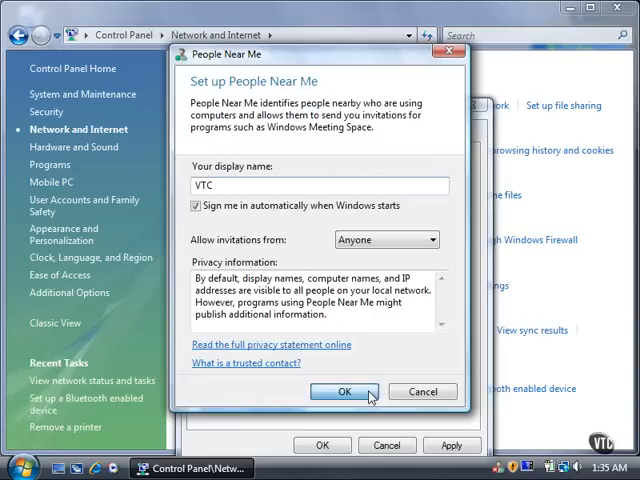
Step: Accept the setup to sign in, then reveal the tray icon's Sign Out / Properties / Exit menu
click(344, 392)
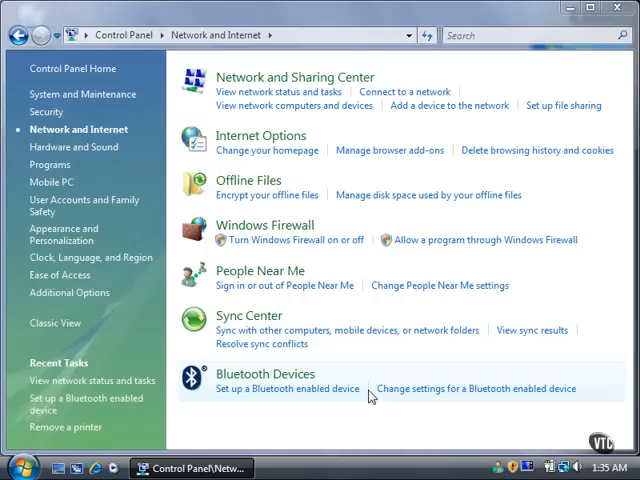
mouse_move(402, 436)
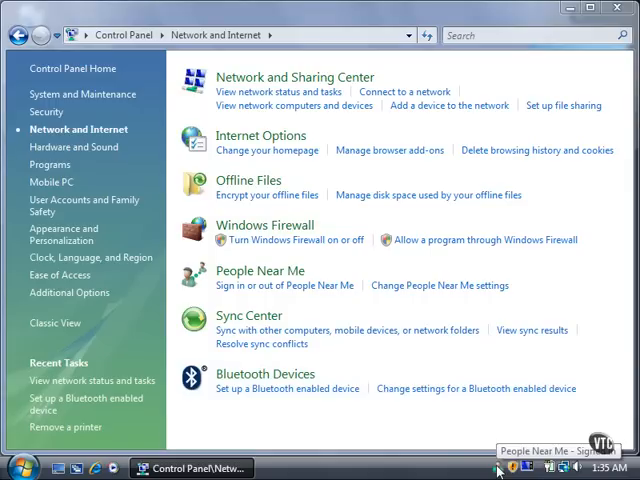
right_click(498, 470)
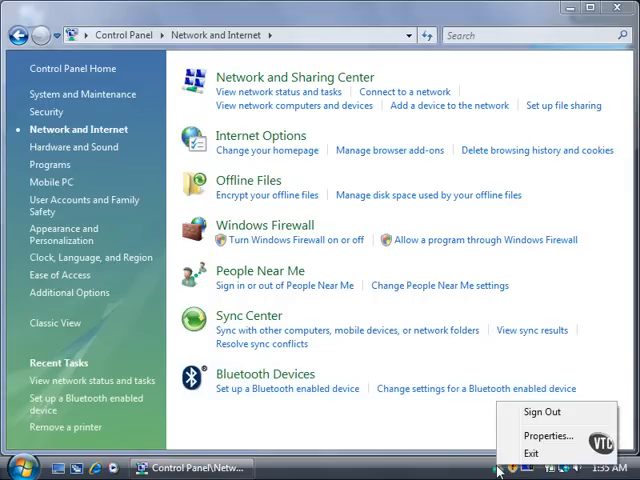